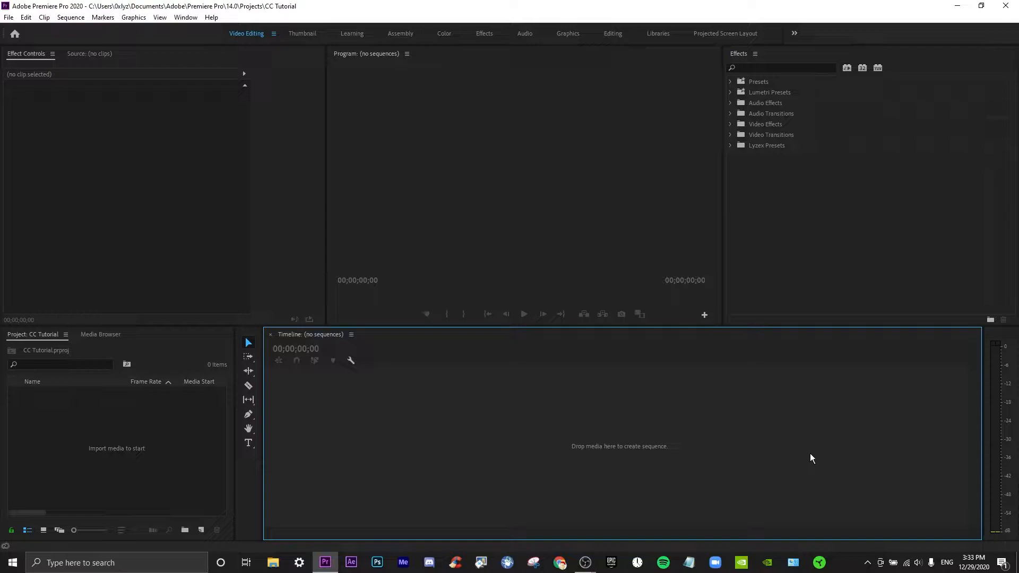
{"action": "mouse_move", "coordinate": [712, 482]}
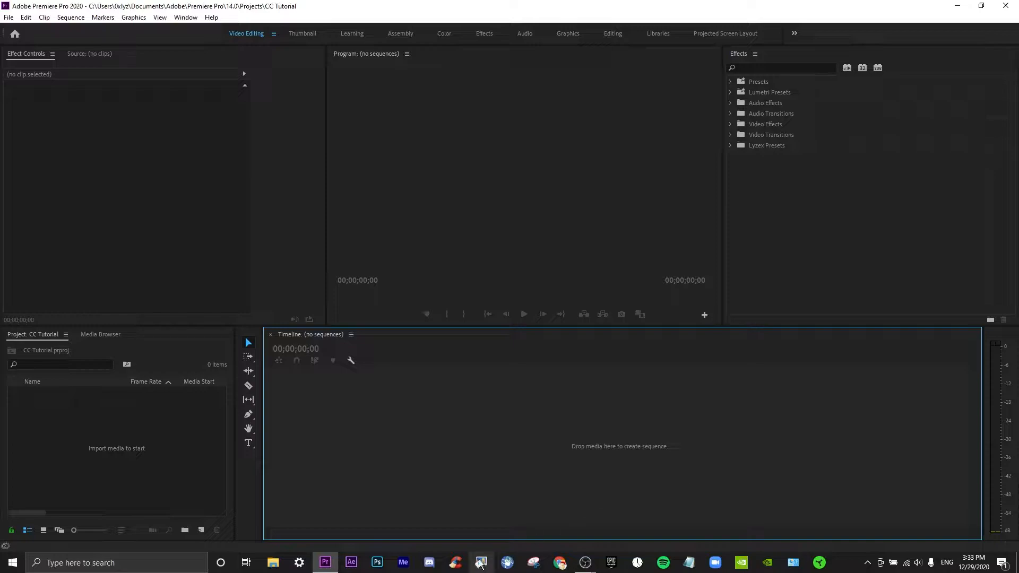
Step: Browse File Explorer into the Fortnite Clips folder to find the recording
{"action": "left_click", "coordinate": [273, 562]}
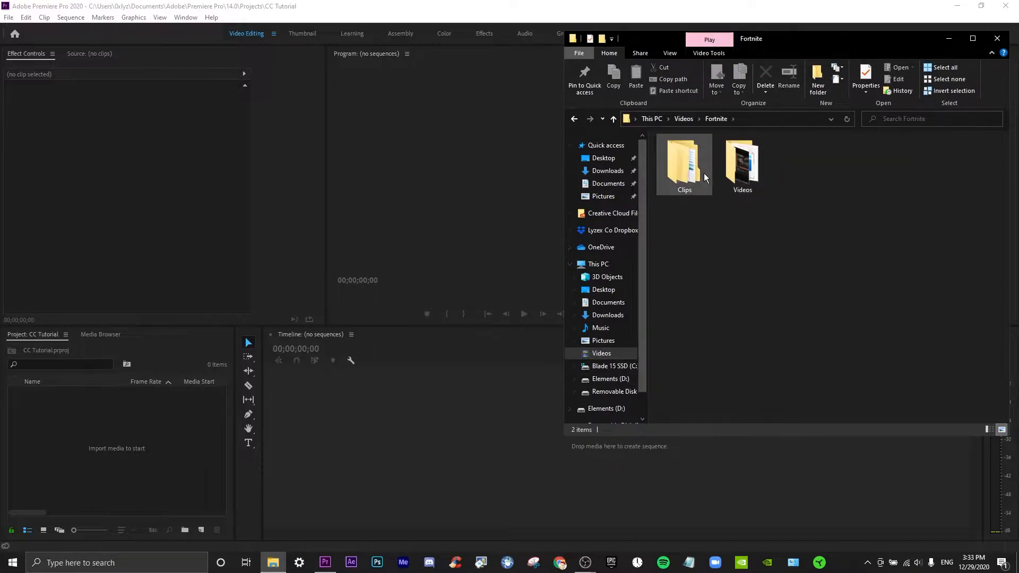
{"action": "double_click", "coordinate": [683, 159]}
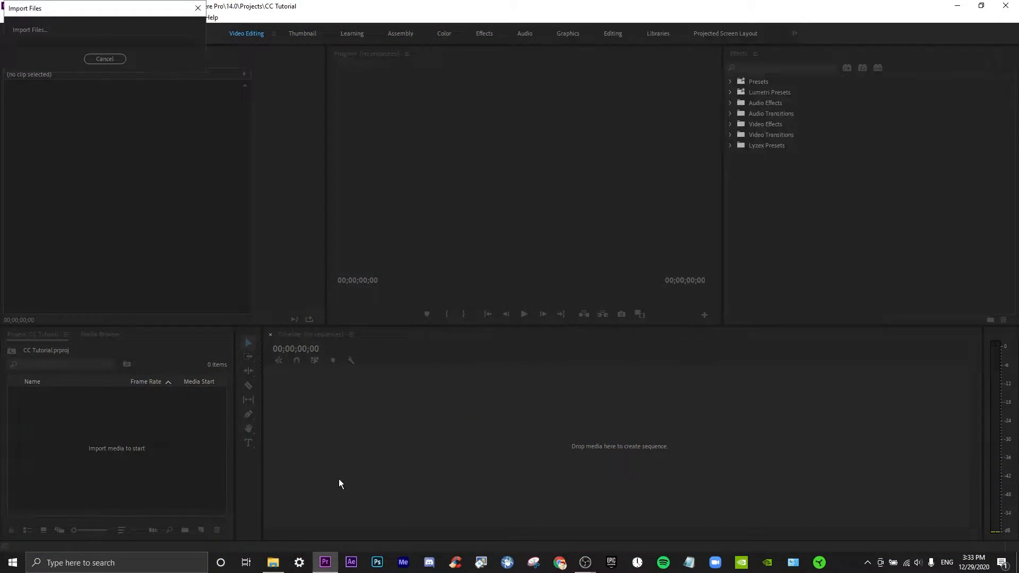
Step: Select the Fortnite clip in its sequence and scrub the playhead to review the footage
{"action": "left_click", "coordinate": [29, 30]}
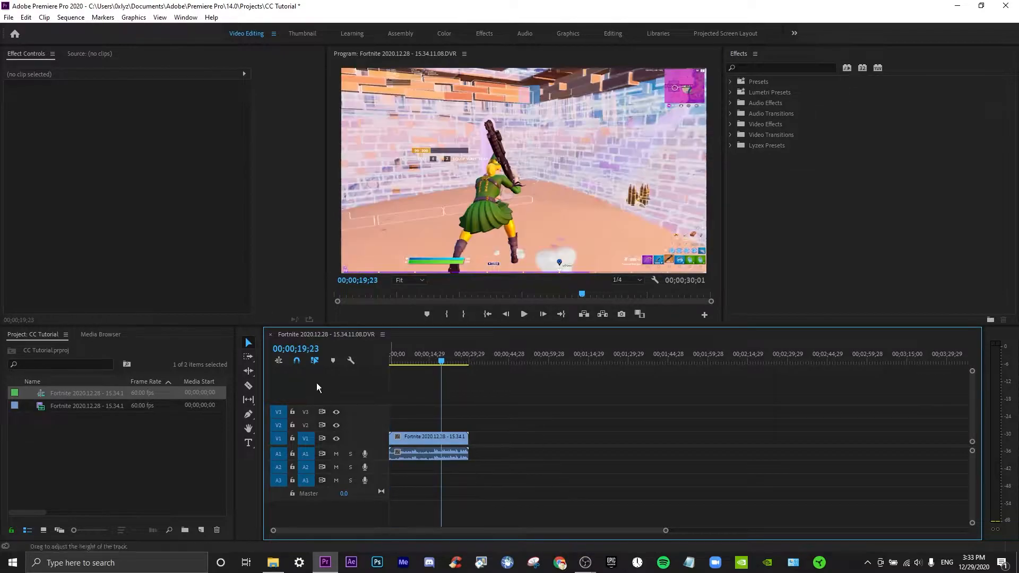
{"action": "left_click", "coordinate": [523, 314]}
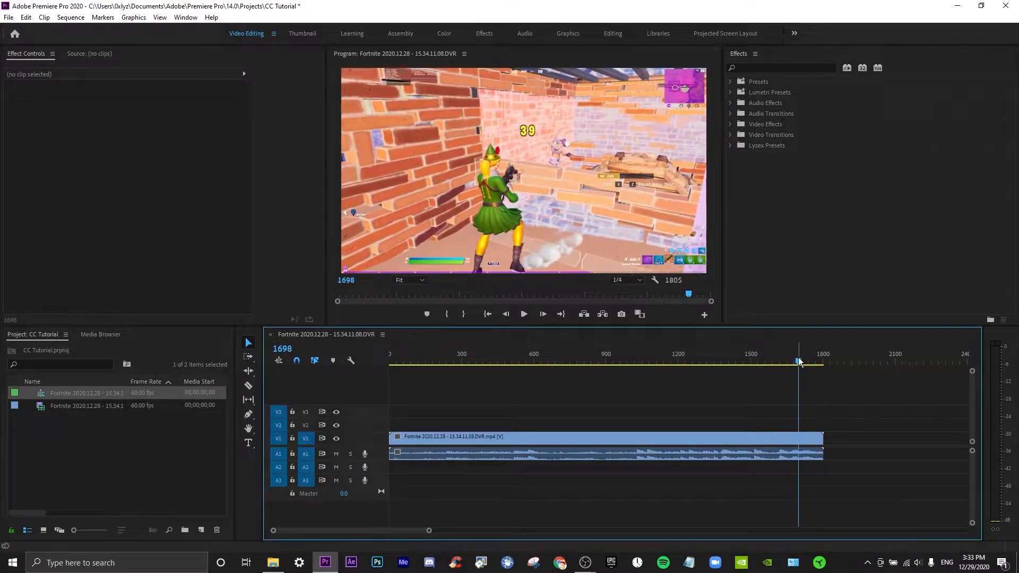
{"action": "left_click_drag", "start_coordinate": [798, 362], "coordinate": [801, 362]}
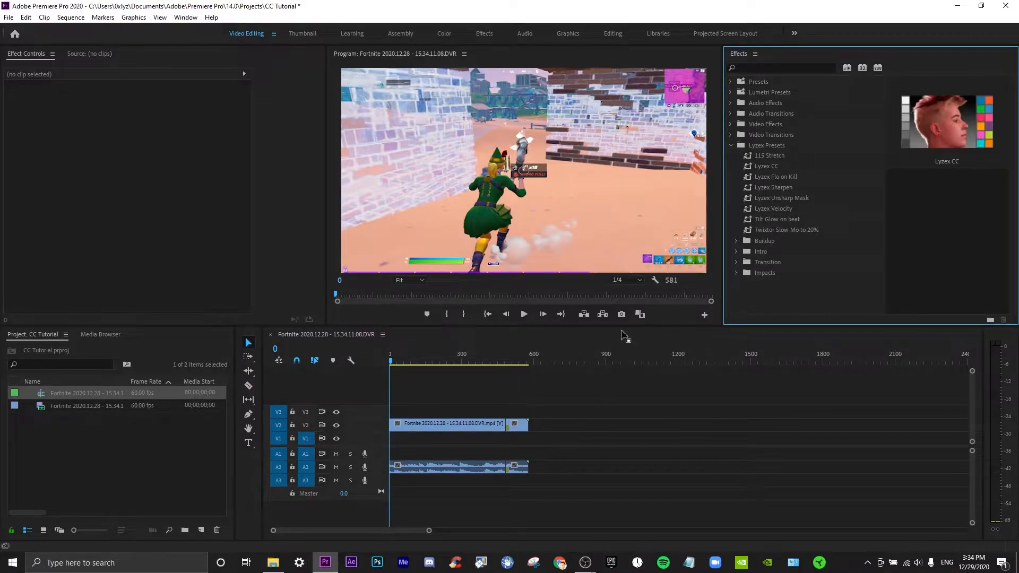
Step: Search the Effects panel for BCC Unsharp Mask and drag it onto the Fortnite clip
{"action": "left_click", "coordinate": [779, 68]}
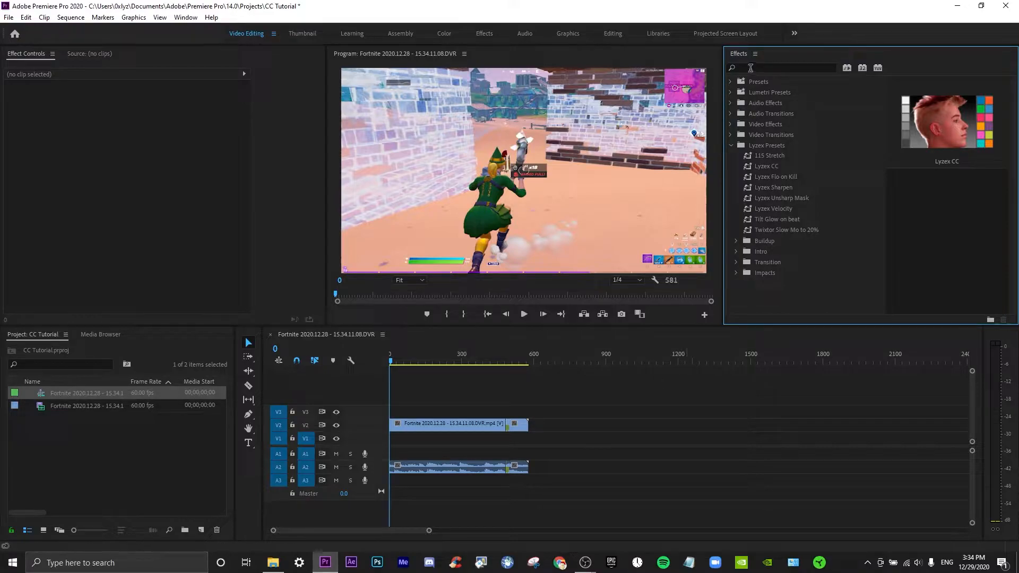
{"action": "type", "text": "s_"}
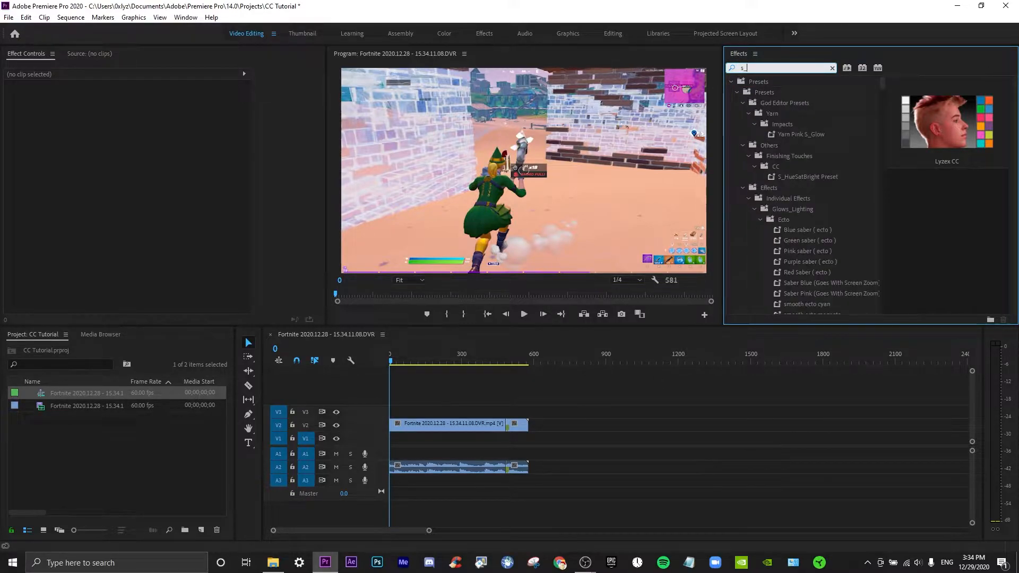
{"action": "type", "text": "bbc"}
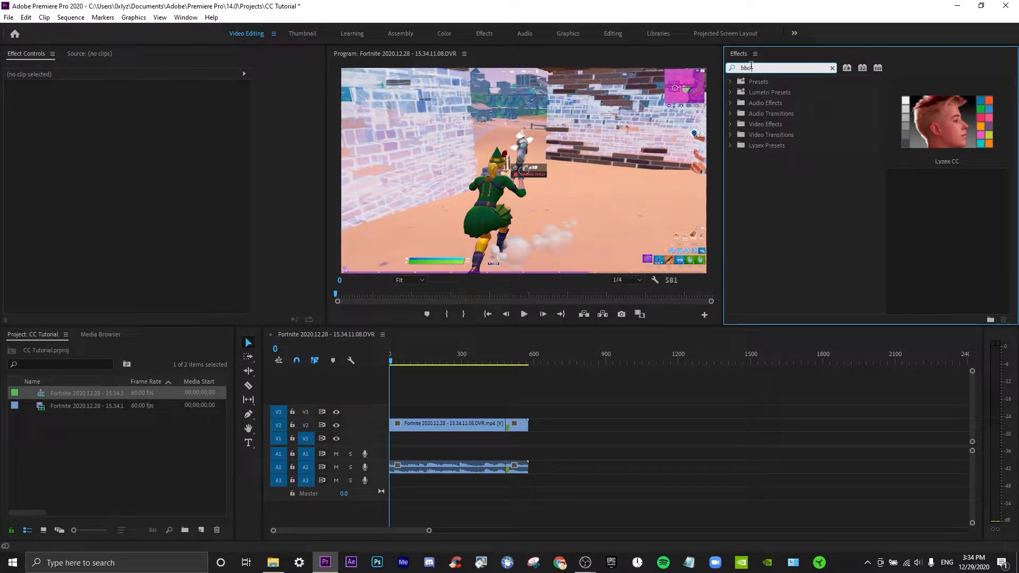
{"action": "type", "text": "unh"}
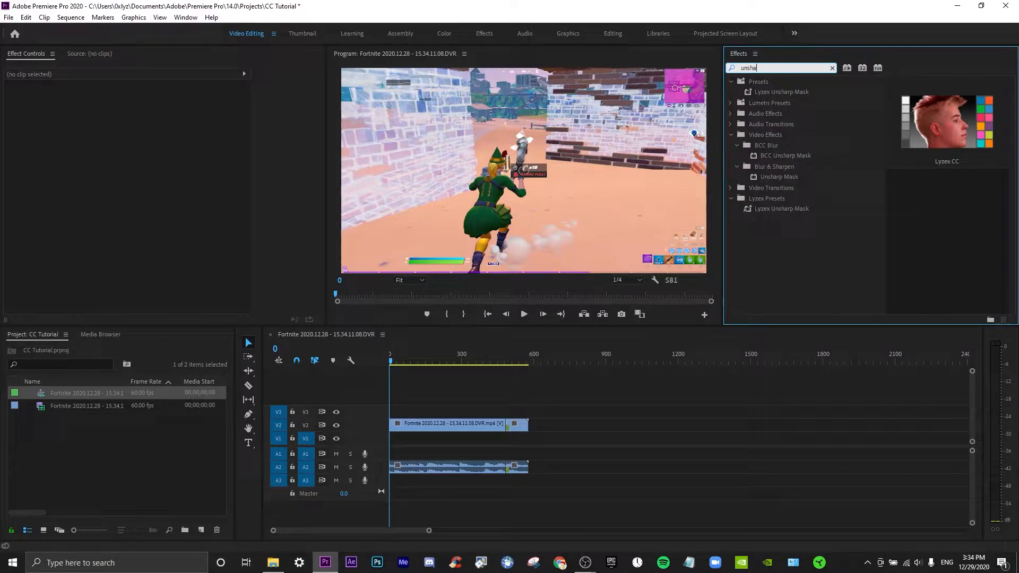
{"action": "left_click", "coordinate": [784, 156]}
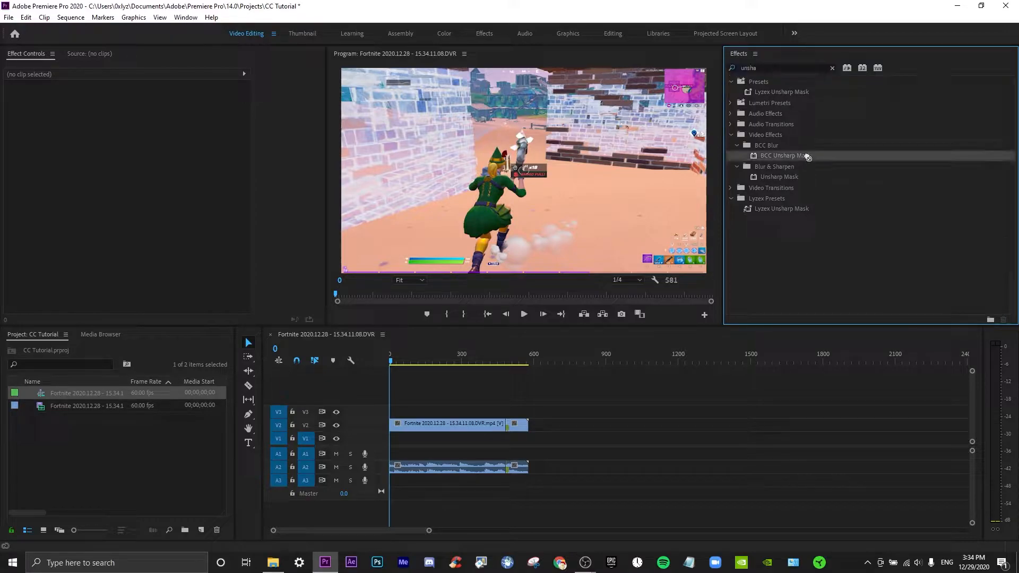
{"action": "left_click_drag", "start_coordinate": [785, 155], "coordinate": [458, 437]}
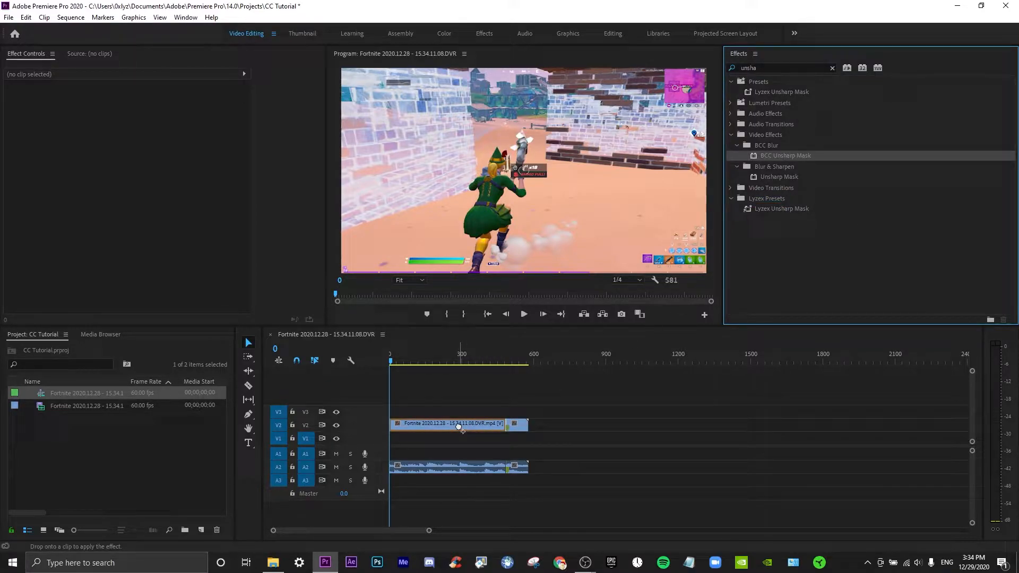
Step: Select the Fortnite clip to show BCC Unsharp Mask settings, Radius and Amount 8.9
{"action": "left_click", "coordinate": [458, 424]}
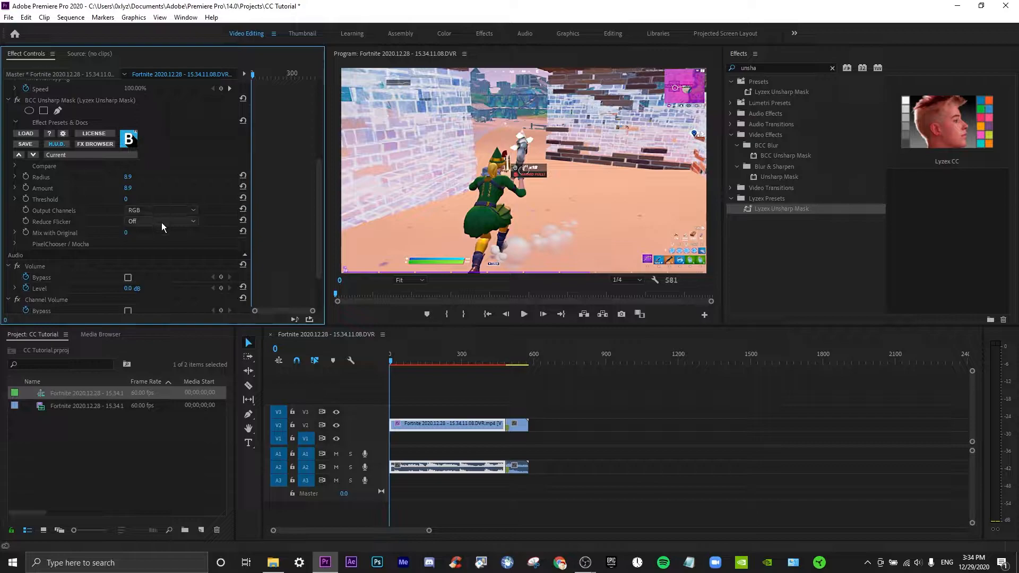
{"action": "mouse_move", "coordinate": [124, 221]}
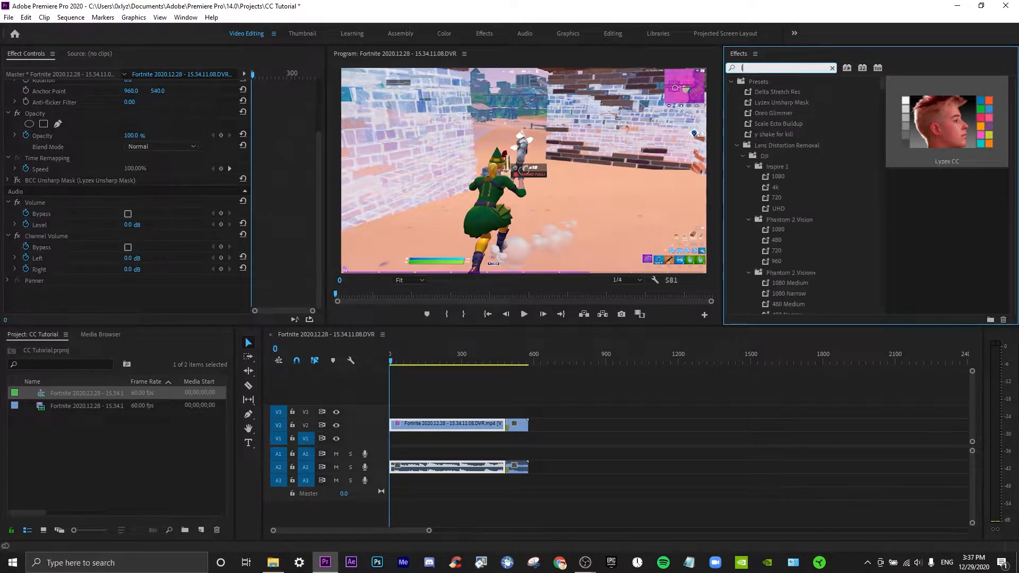
Step: Search for Lumetri Color and select the clip to view its settings
{"action": "type", "text": "lumetri"}
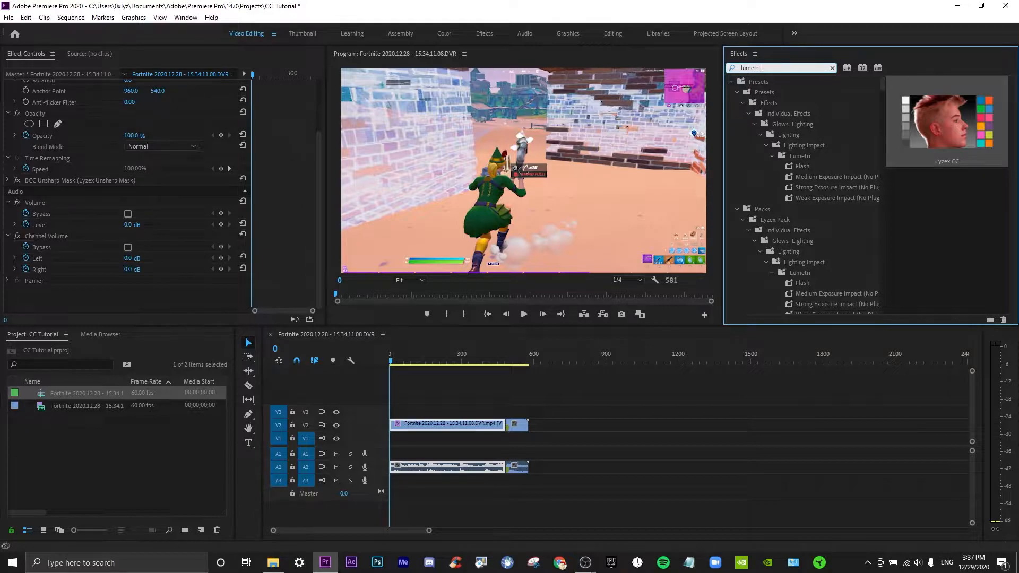
{"action": "type", "text": "color"}
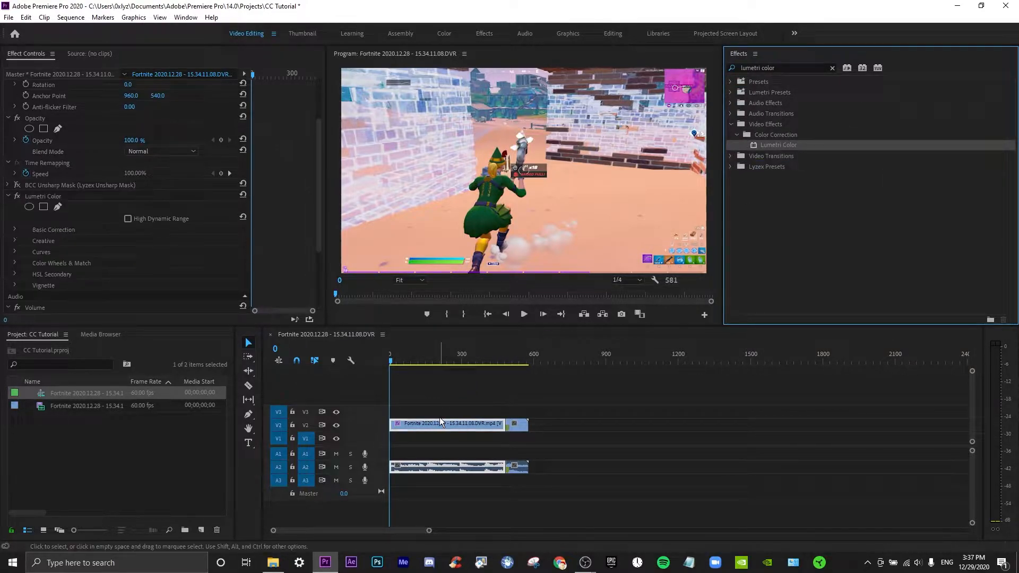
{"action": "left_click", "coordinate": [16, 232]}
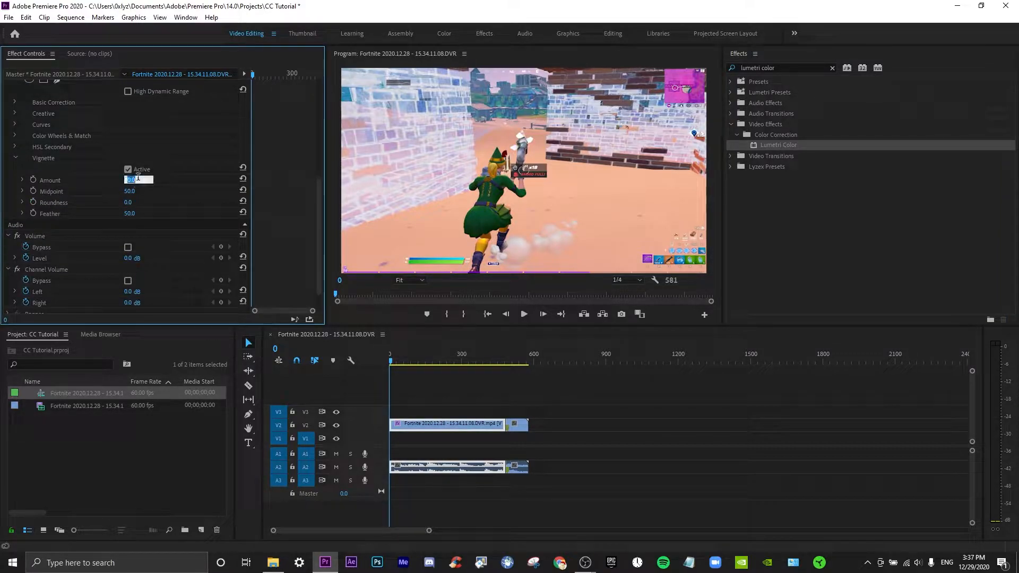
{"action": "type", "text": "5.0"}
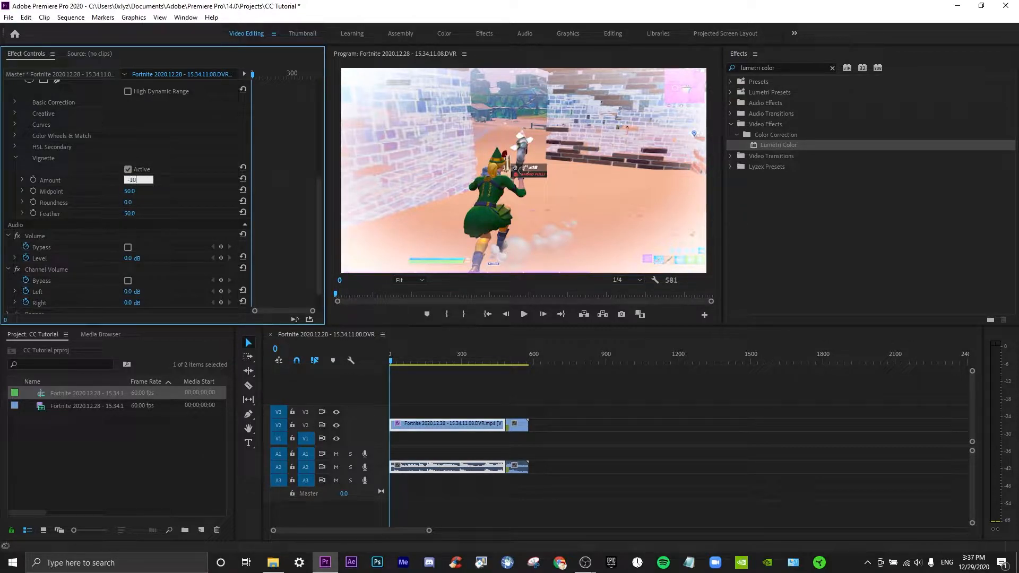
Step: Lighten the Lumetri vignette amount from -2.4 to about -0.9
{"action": "left_click_drag", "start_coordinate": [136, 180], "coordinate": [136, 180]}
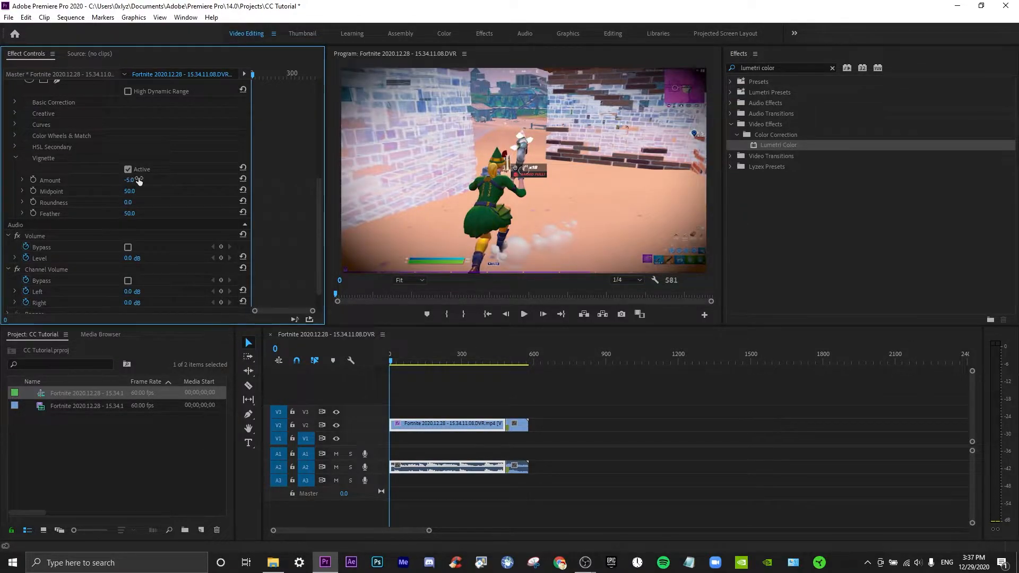
{"action": "double_click", "coordinate": [132, 180]}
{"action": "type", "text": "-3"}
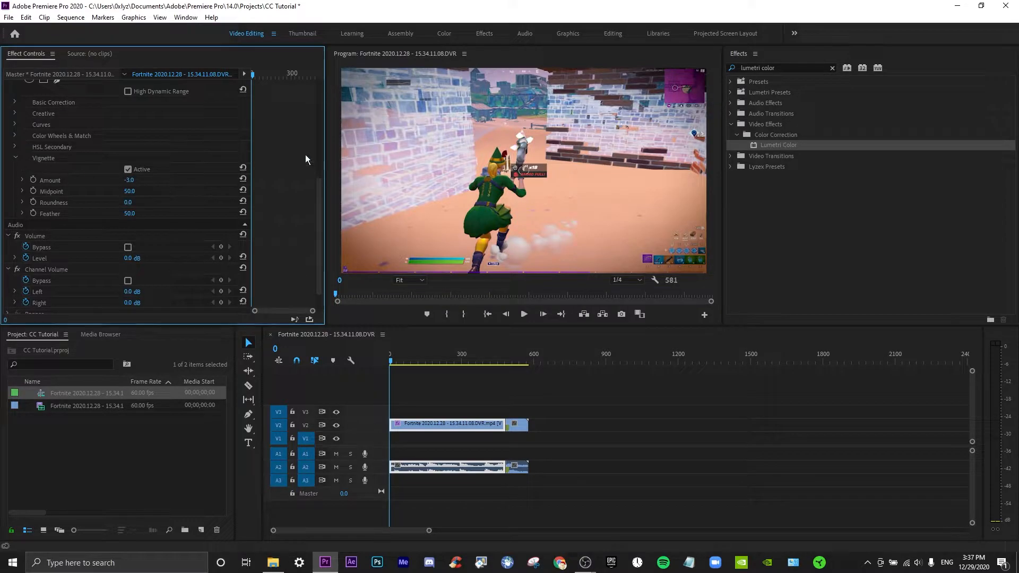
{"action": "left_click", "coordinate": [18, 180]}
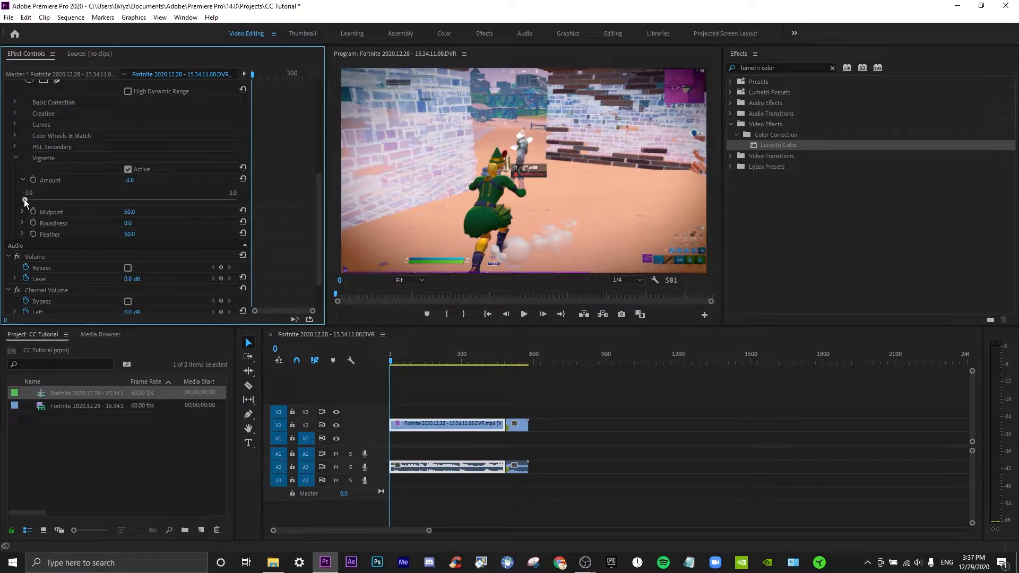
{"action": "left_click_drag", "start_coordinate": [25, 200], "coordinate": [45, 200]}
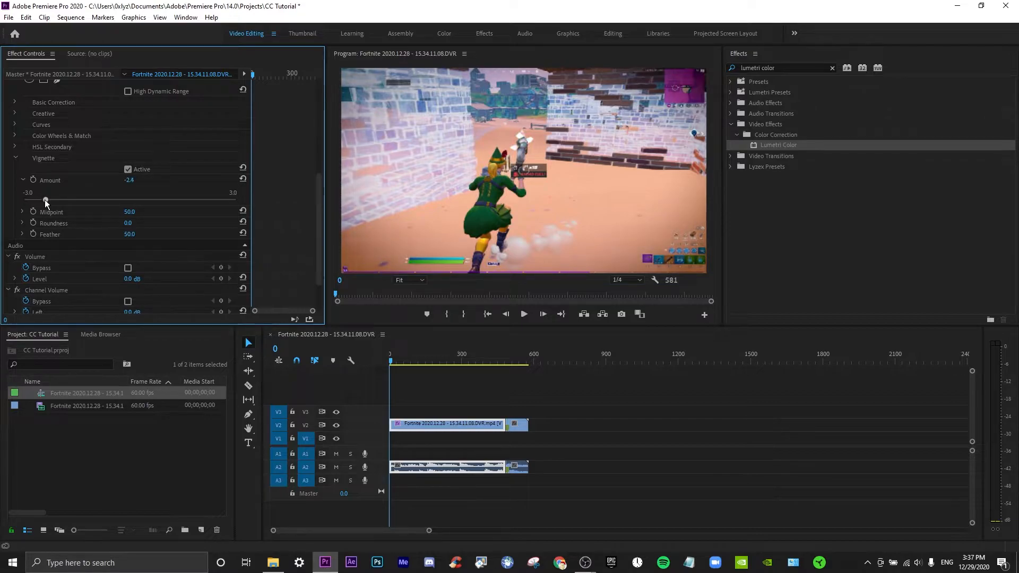
{"action": "left_click_drag", "start_coordinate": [46, 200], "coordinate": [57, 200]}
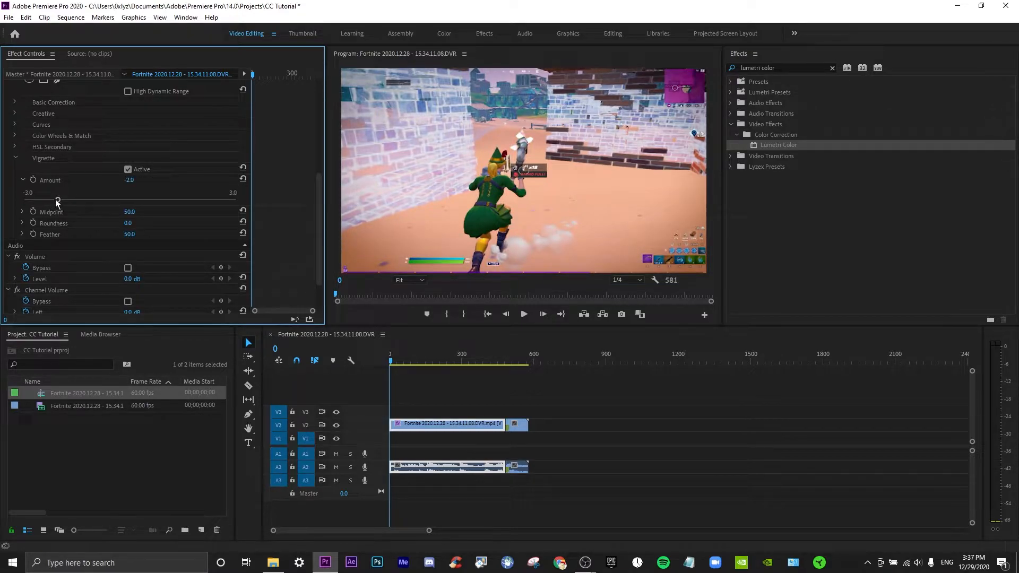
{"action": "left_click_drag", "start_coordinate": [57, 199], "coordinate": [76, 200]}
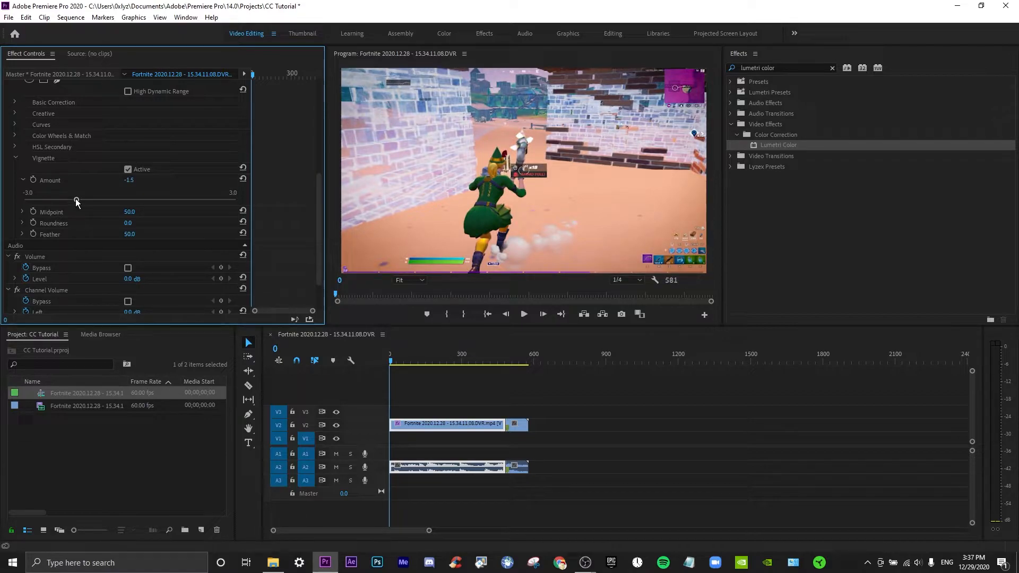
{"action": "left_click_drag", "start_coordinate": [76, 199], "coordinate": [97, 200]}
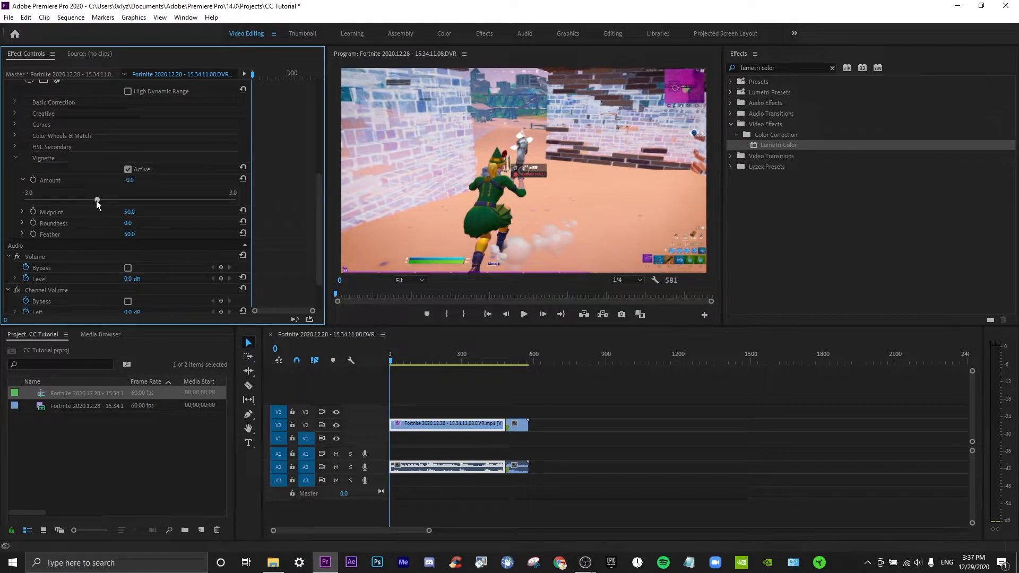
{"action": "left_click_drag", "start_coordinate": [96, 198], "coordinate": [95, 199]}
{"action": "type", "text": "s"}
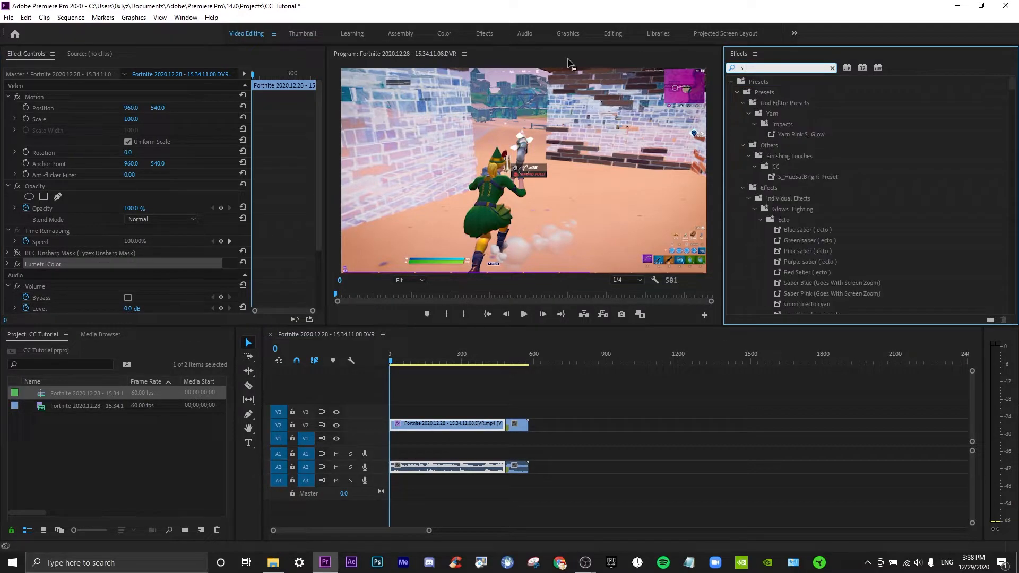
Step: Find S_HueSatBright and enter a Hue Shift value, trying -0.300 then -0.030
{"action": "type", "text": "_hue"}
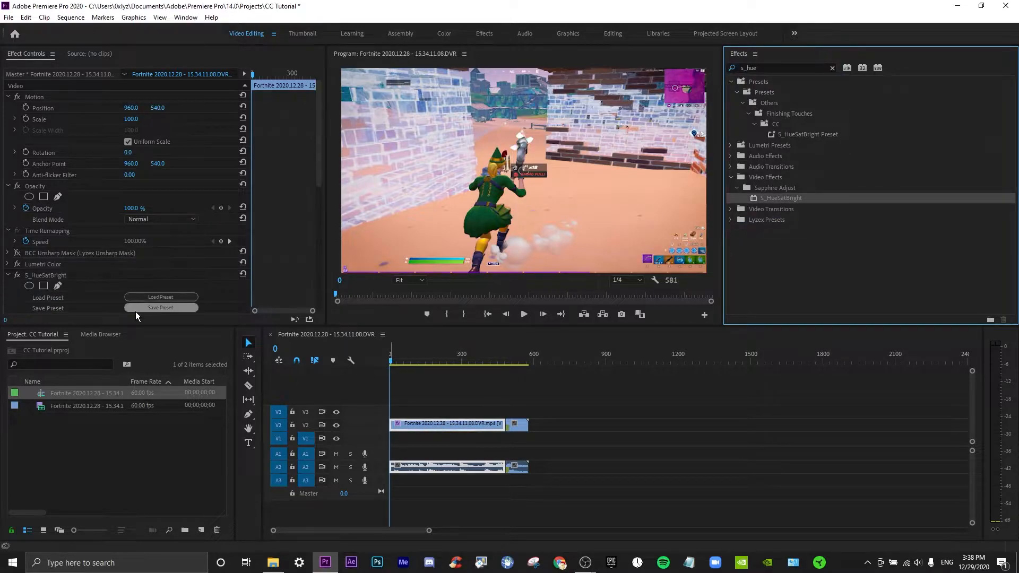
{"action": "scroll", "scroll_direction": "down", "scroll_amount": 3}
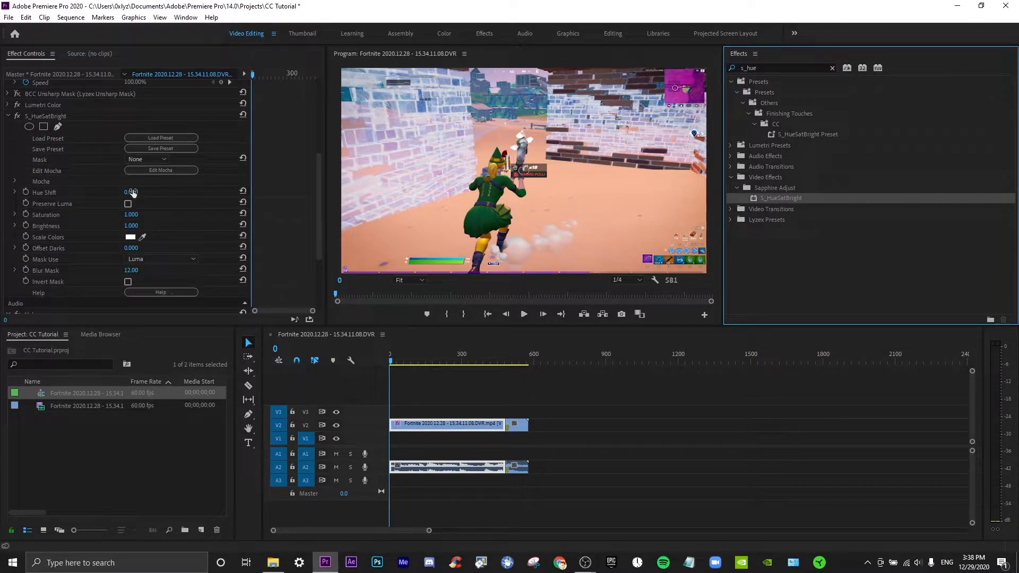
{"action": "left_click", "coordinate": [130, 192]}
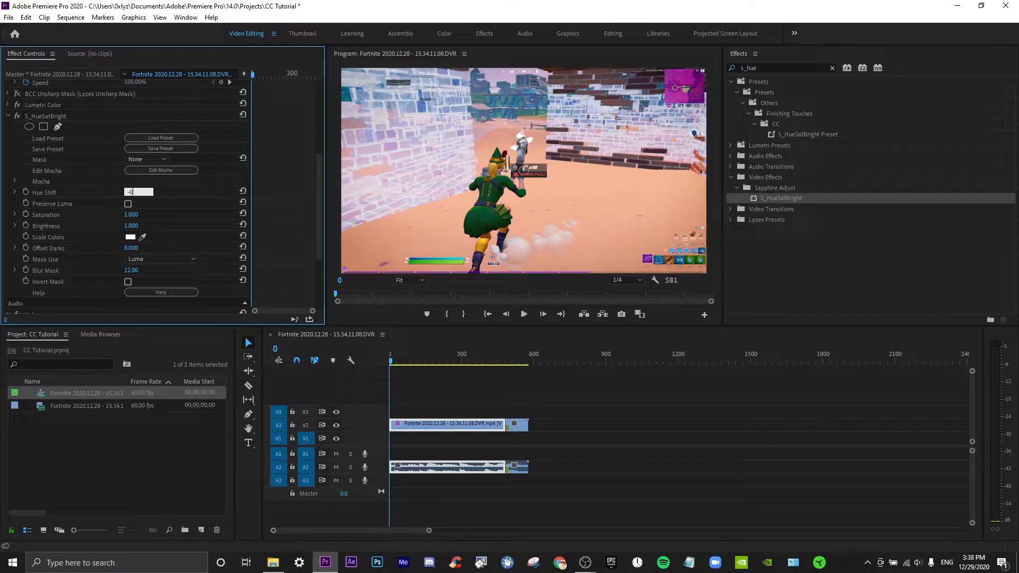
{"action": "type", "text": "-0.300"}
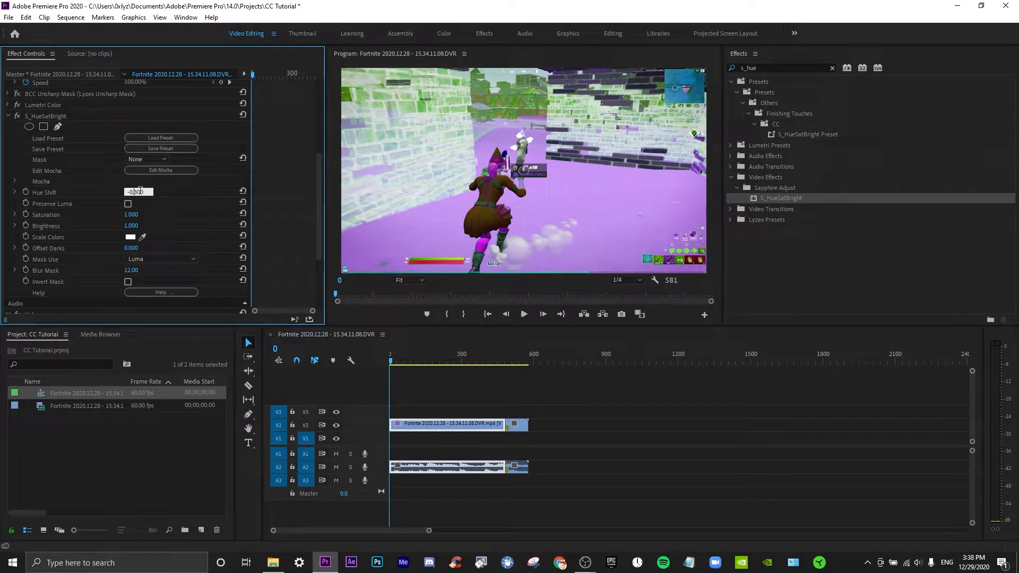
{"action": "type", "text": "-0.030"}
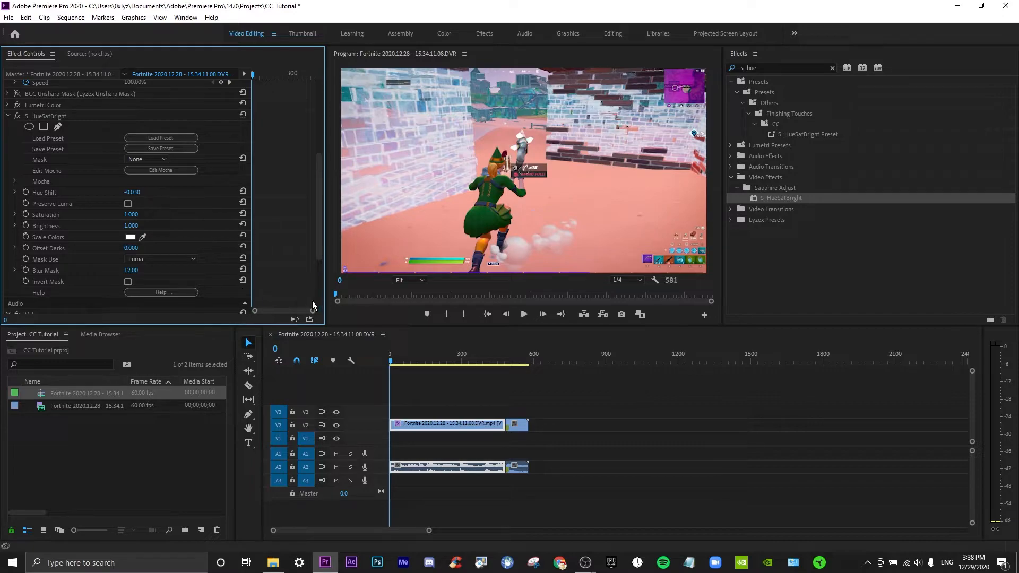
{"action": "left_click", "coordinate": [137, 192]}
{"action": "type", "text": "-0.040"}
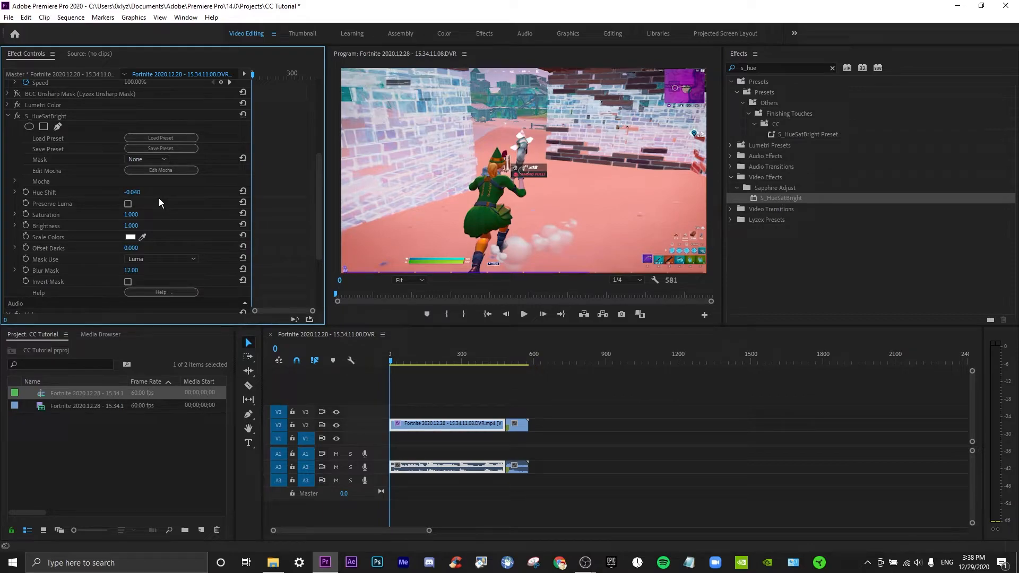
Step: Re-edit the Hue Shift value and type 4.300 into a lower parameter field
{"action": "left_click", "coordinate": [133, 192]}
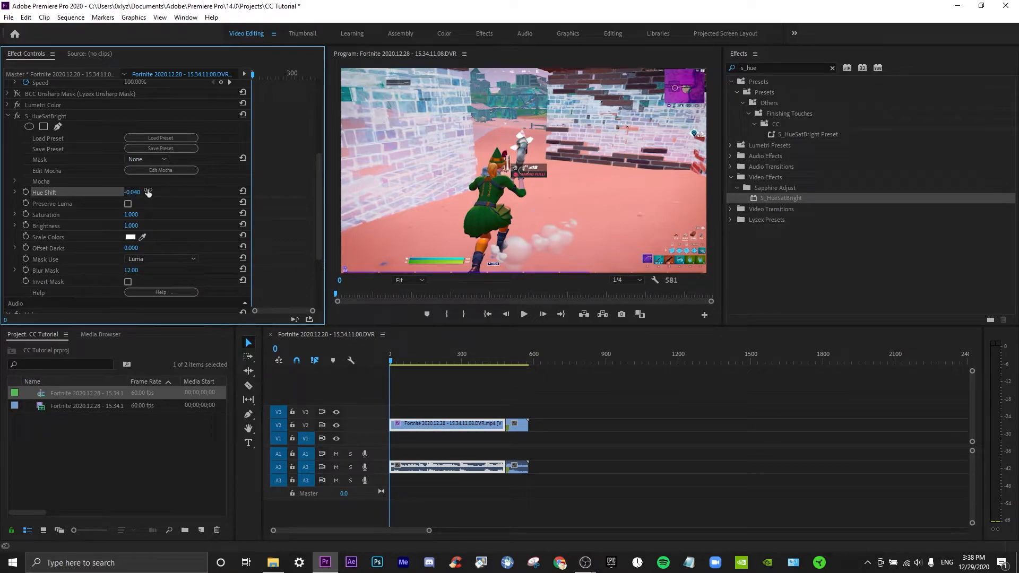
{"action": "left_click", "coordinate": [132, 193]}
{"action": "type", "text": "-0.020"}
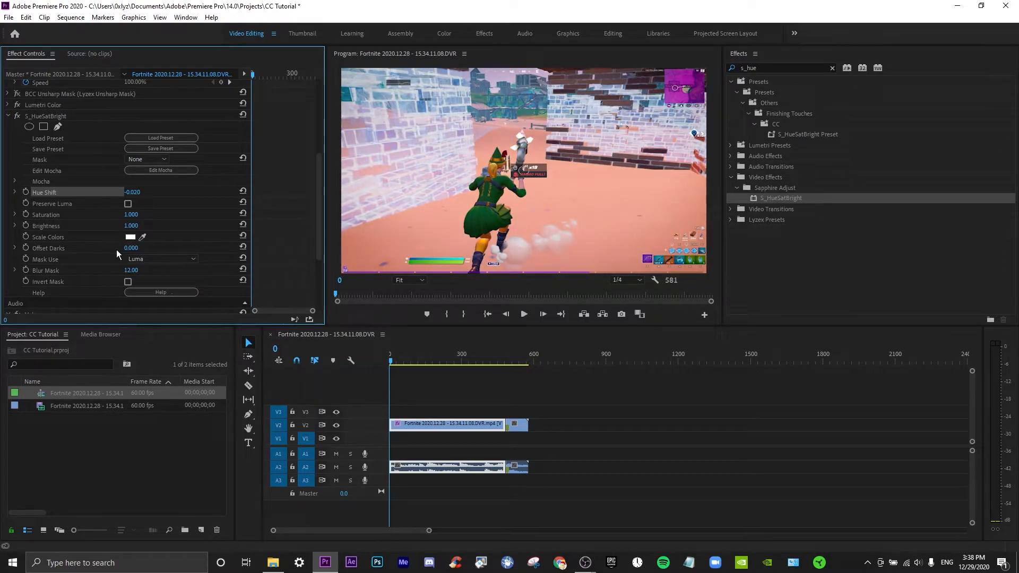
{"action": "double_click", "coordinate": [132, 226]}
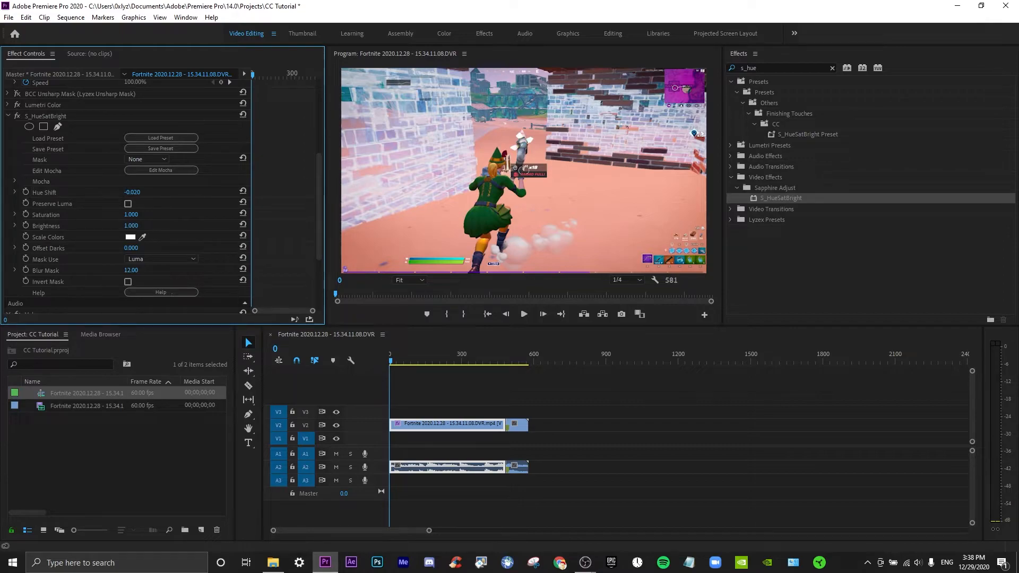
{"action": "type", "text": "4.300"}
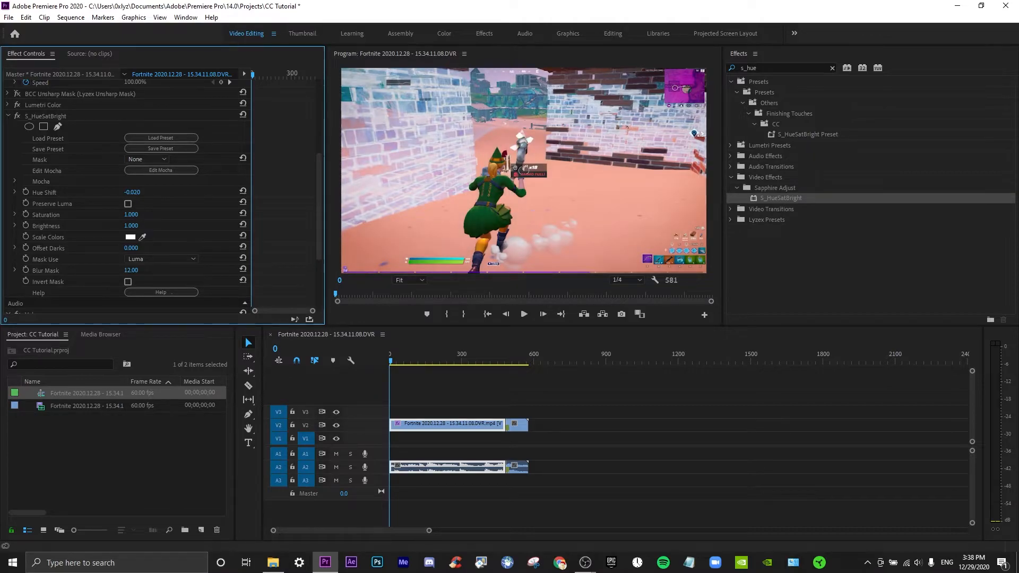
Step: Set Saturation to 0.900, preview frames 189, 324 and 374, then reselect the clip
{"action": "left_click", "coordinate": [131, 214]}
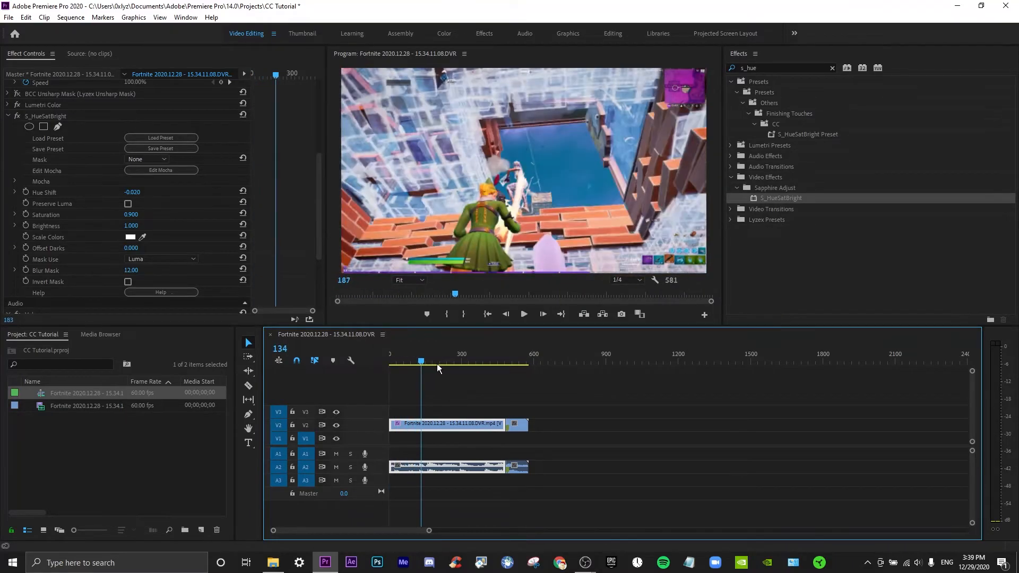
{"action": "left_click", "coordinate": [481, 361]}
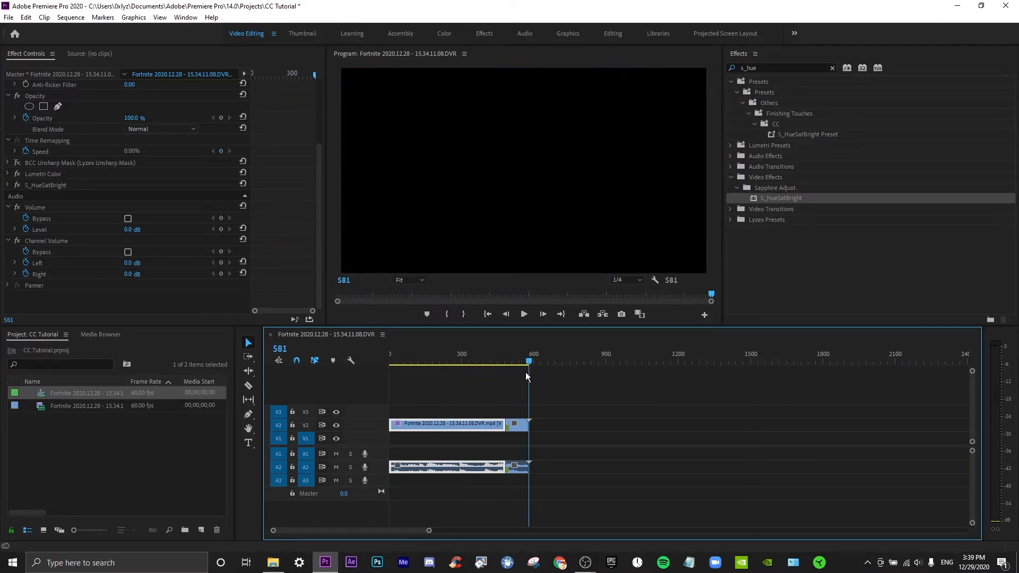
{"action": "left_click", "coordinate": [434, 362]}
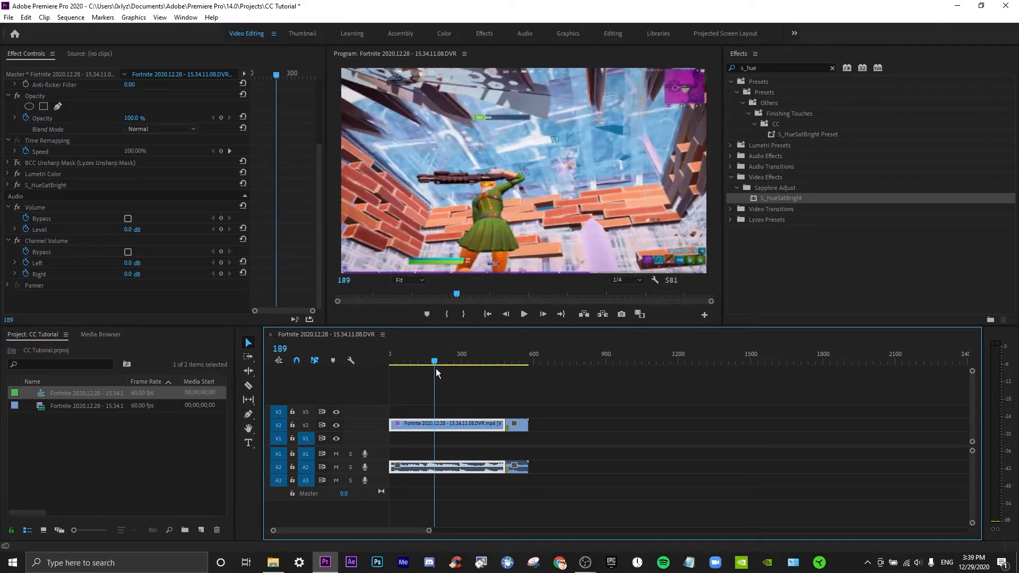
{"action": "left_click", "coordinate": [467, 362]}
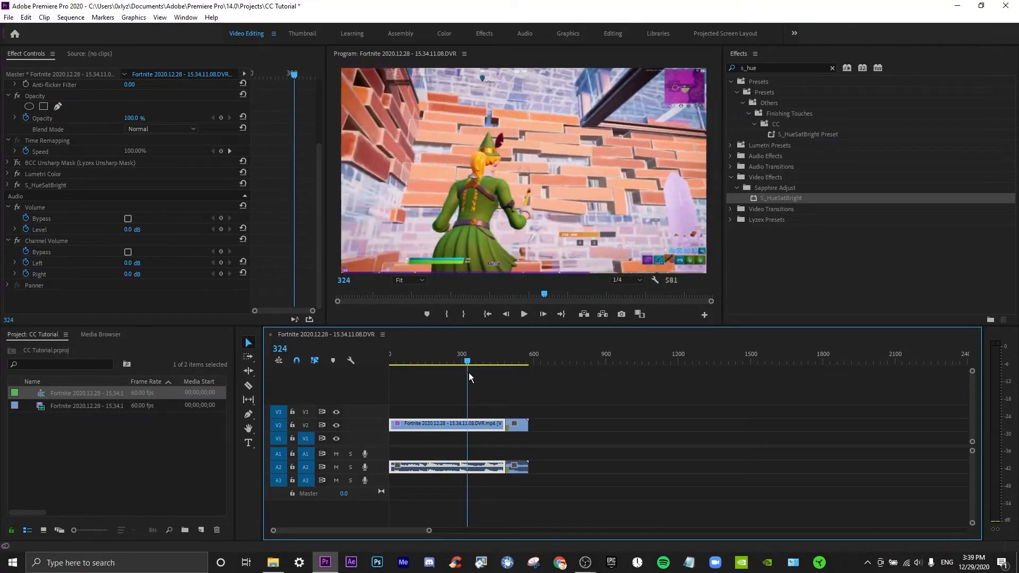
{"action": "left_click", "coordinate": [479, 362]}
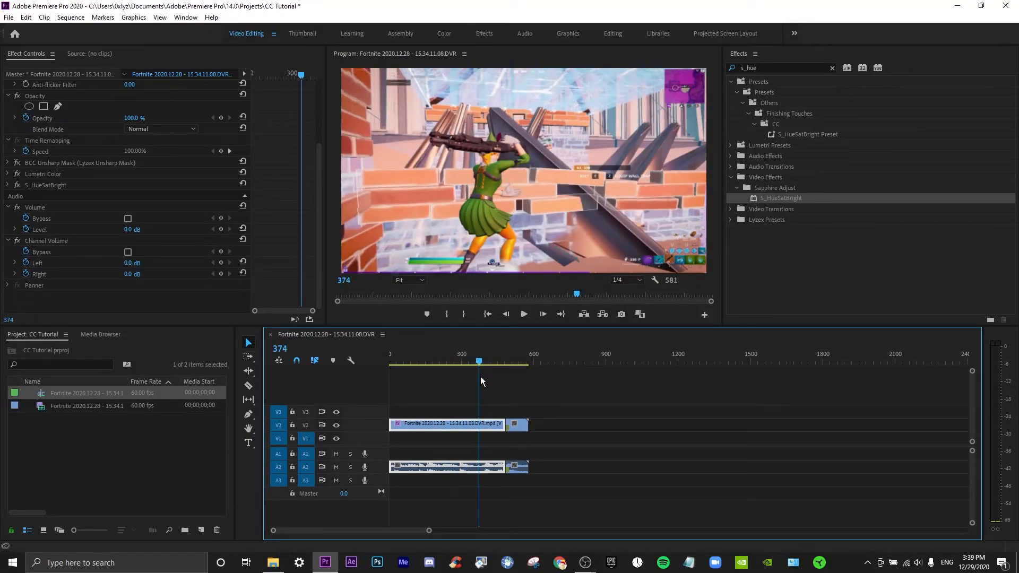
{"action": "left_click", "coordinate": [523, 416]}
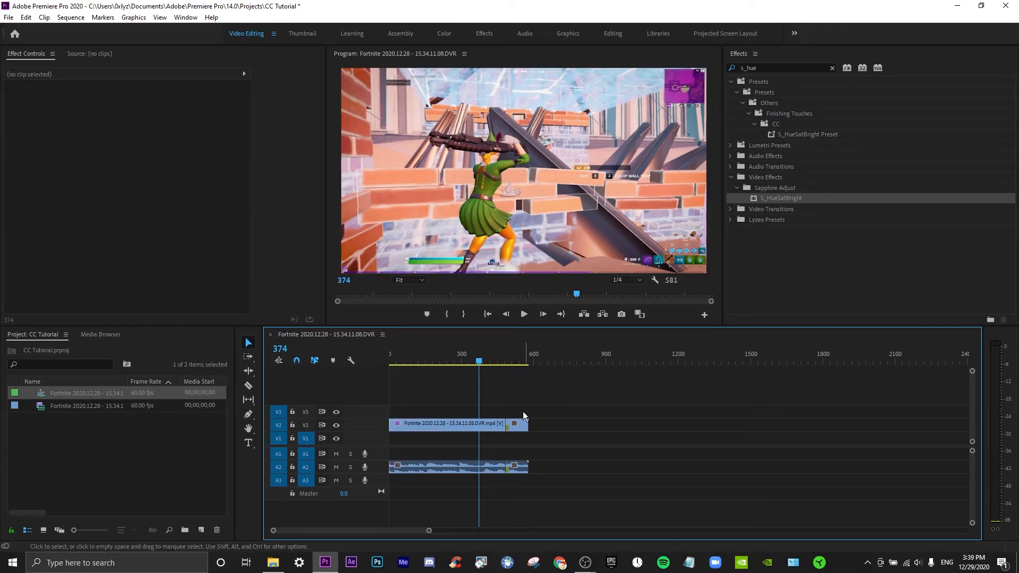
{"action": "left_click", "coordinate": [453, 423]}
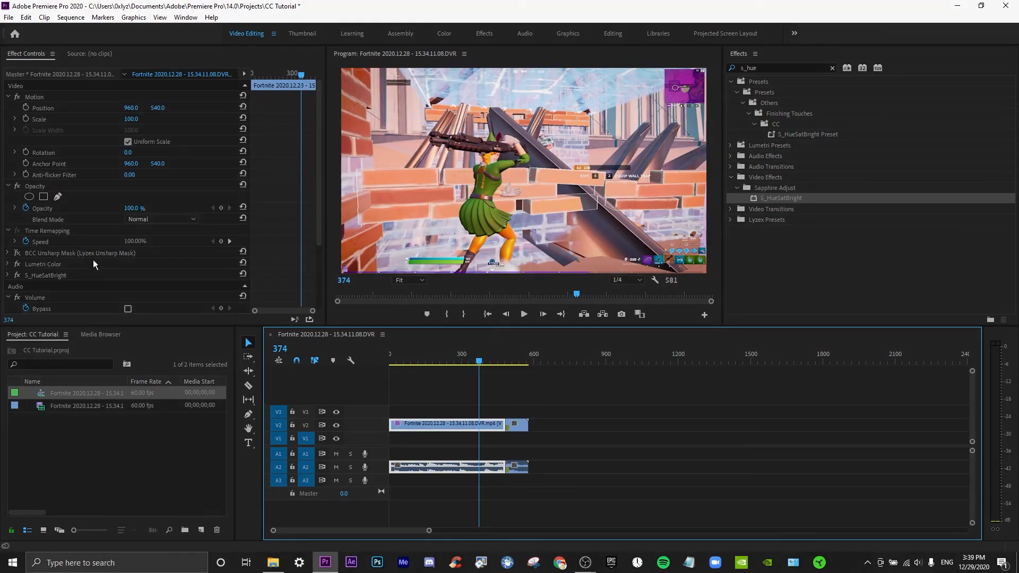